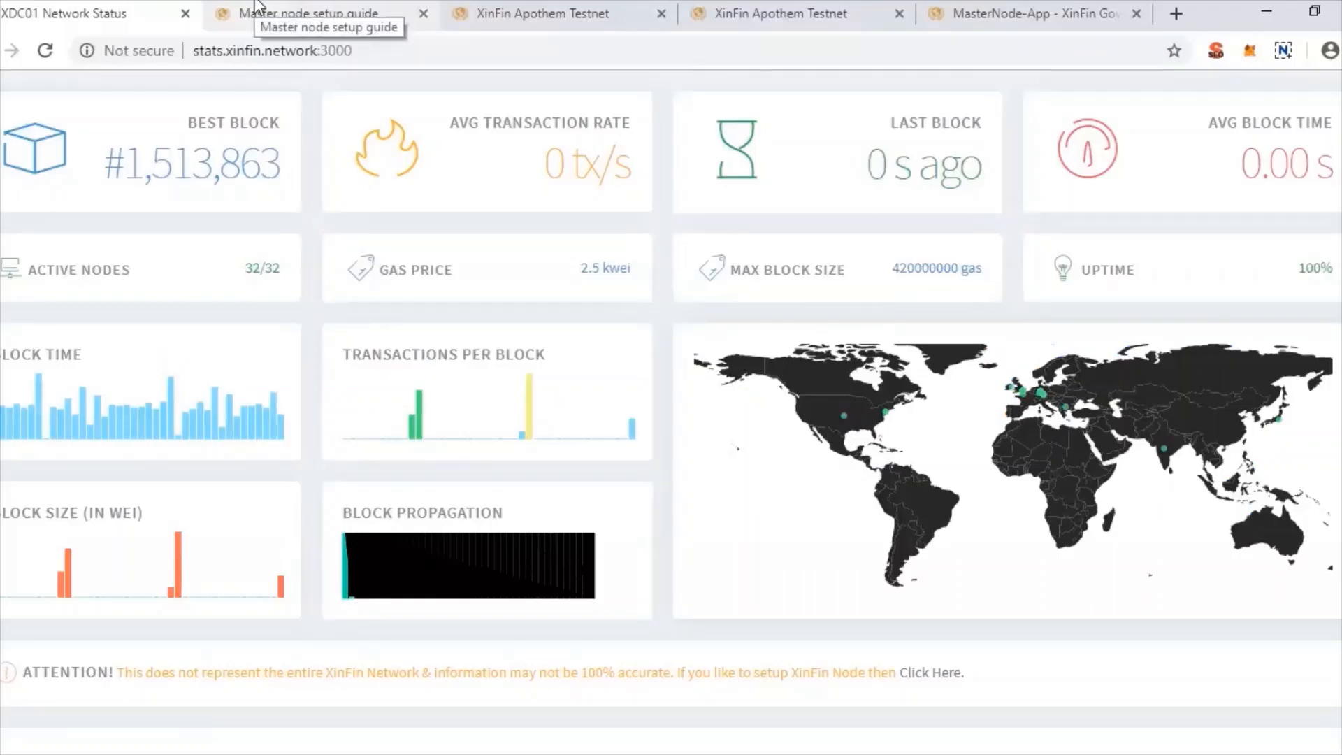
- Show the masternode setup guide's installer download section for Windows and Linux
left_click(318, 14)
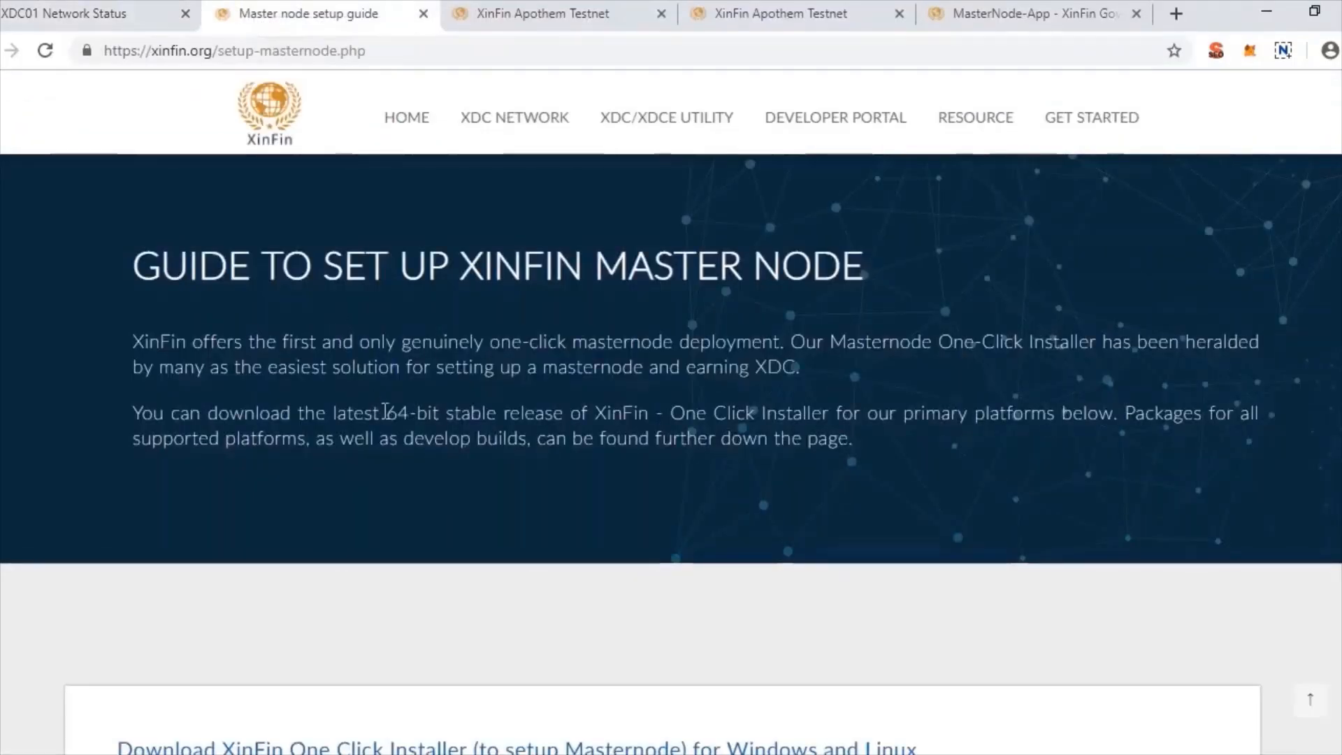
scroll("down", 3)
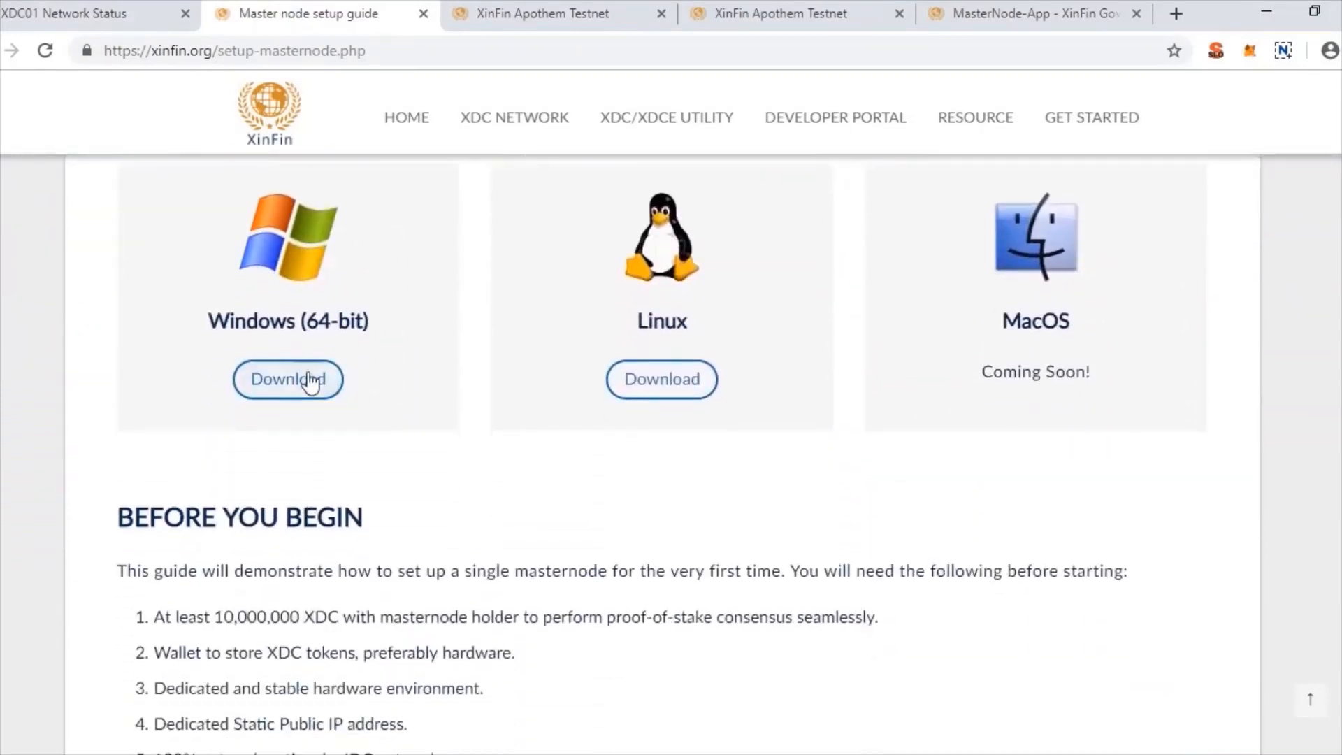
mouse_move(674, 355)
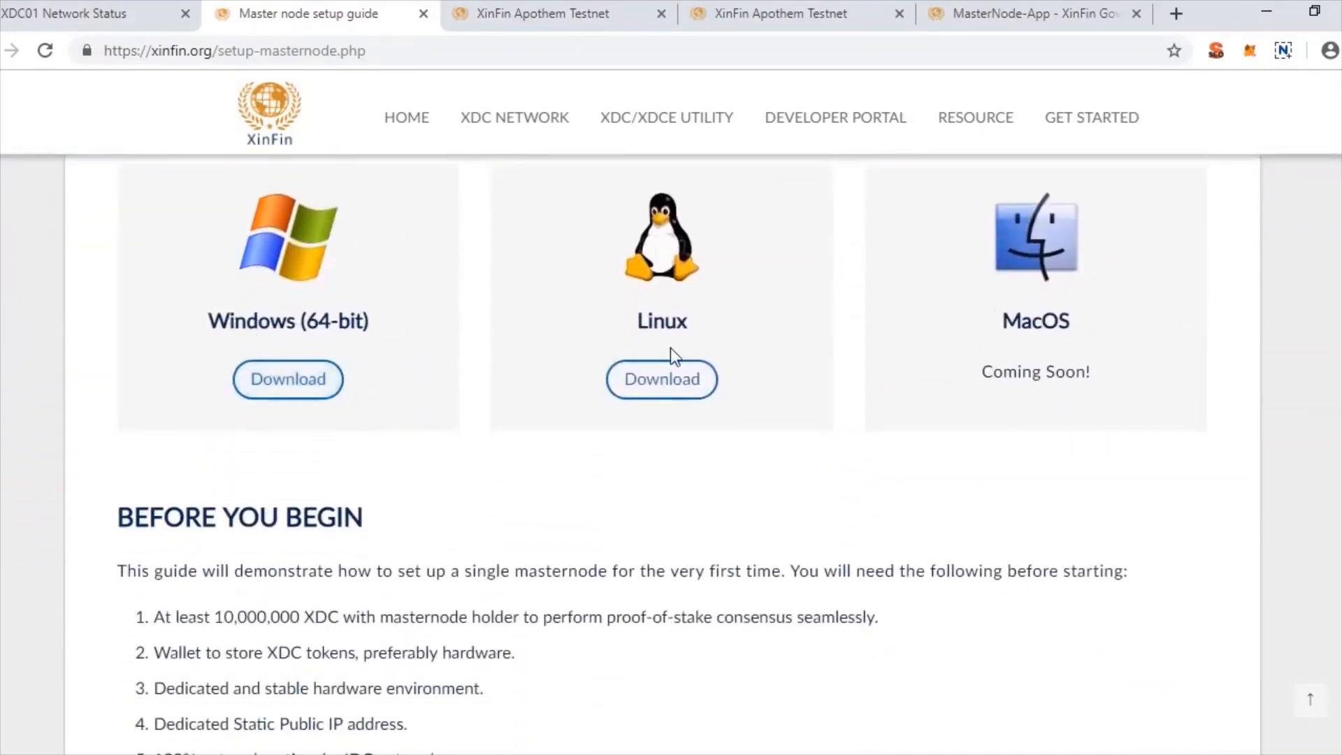
mouse_move(1024, 330)
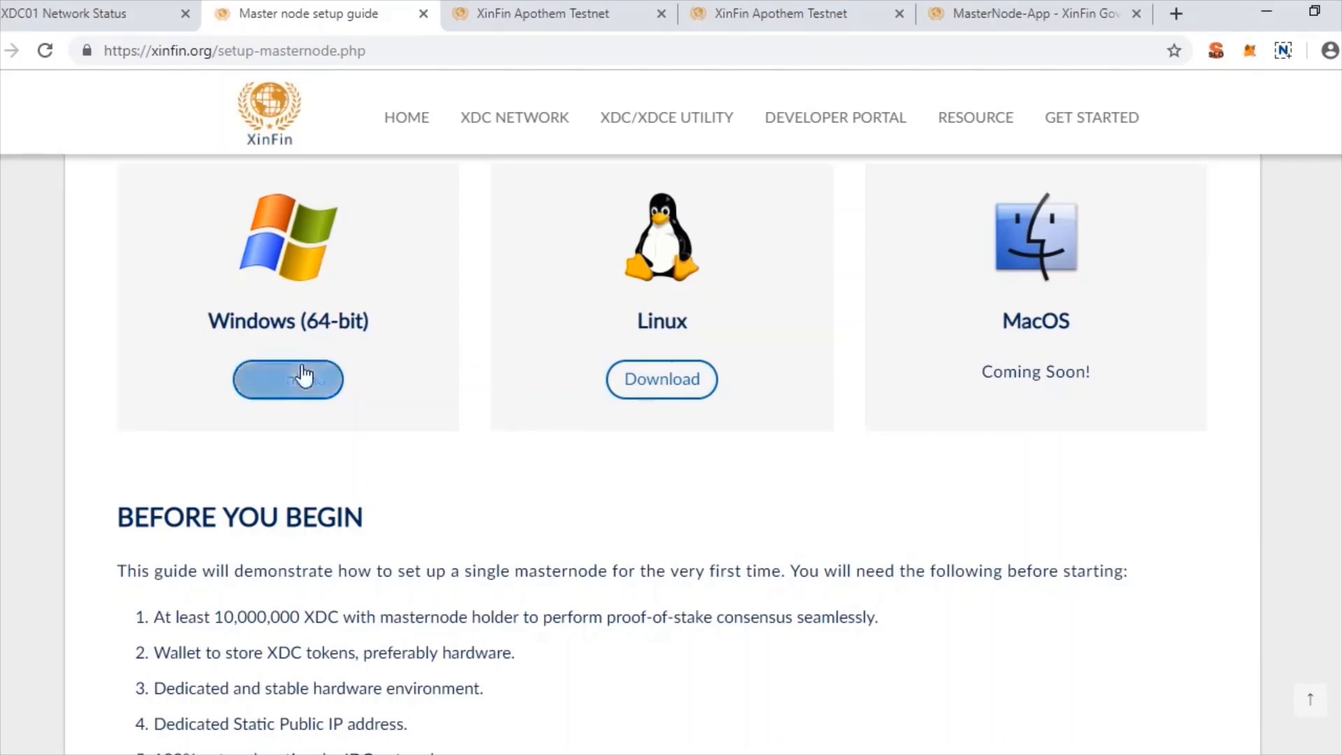
- Download the Windows 64-bit installer and run it anyway past the SmartScreen warning
left_click(288, 379)
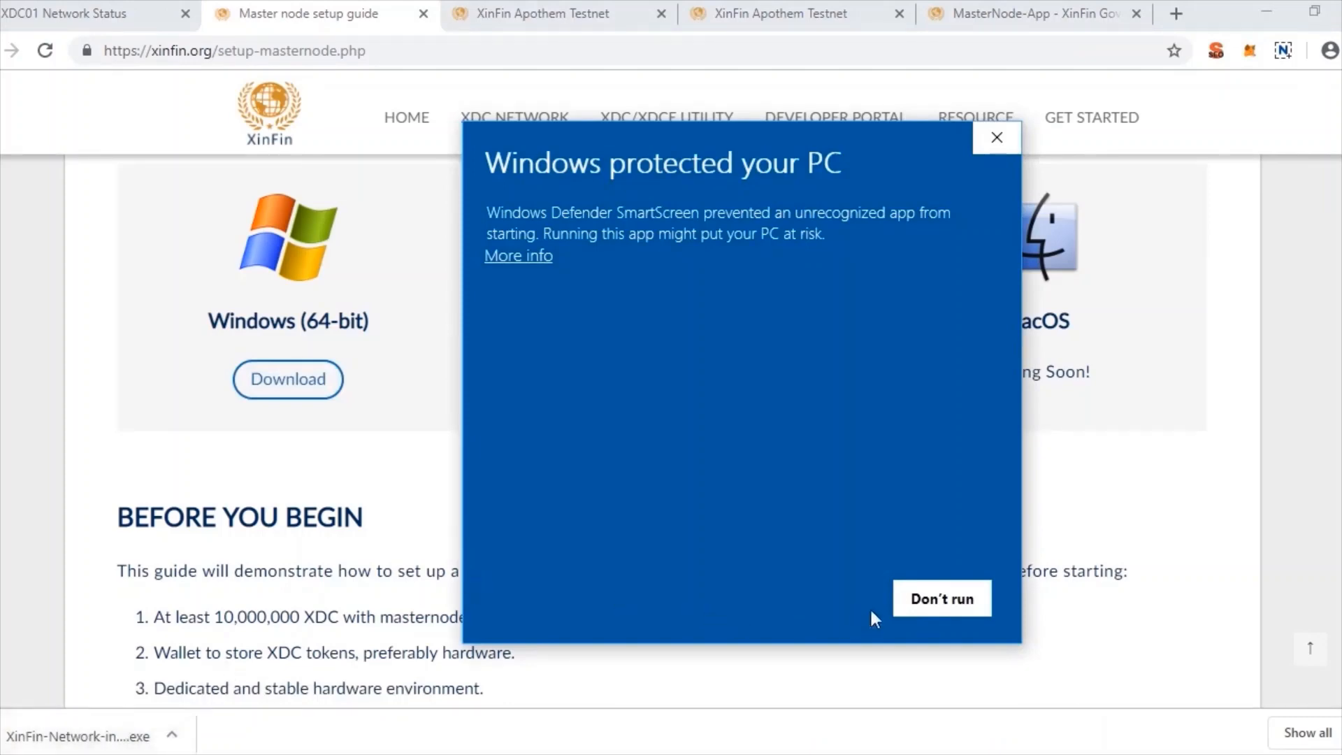
mouse_move(517, 261)
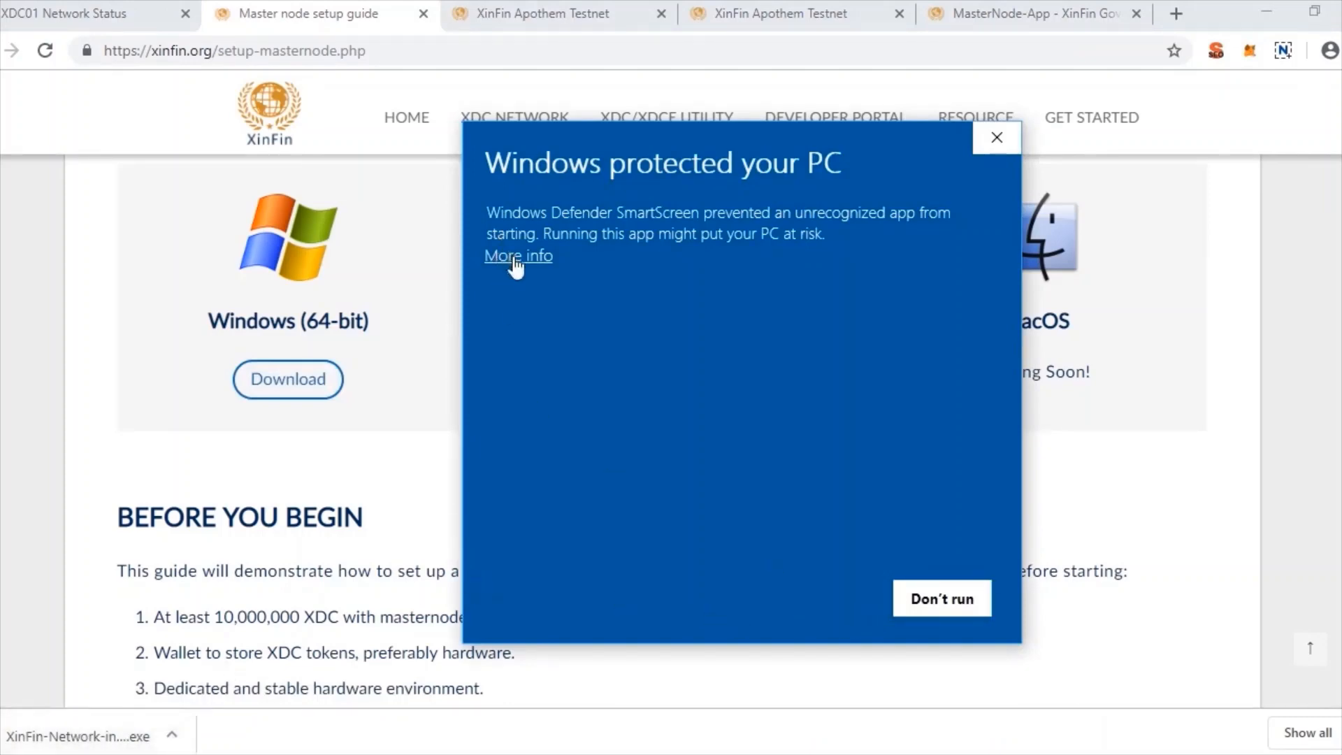
left_click(517, 254)
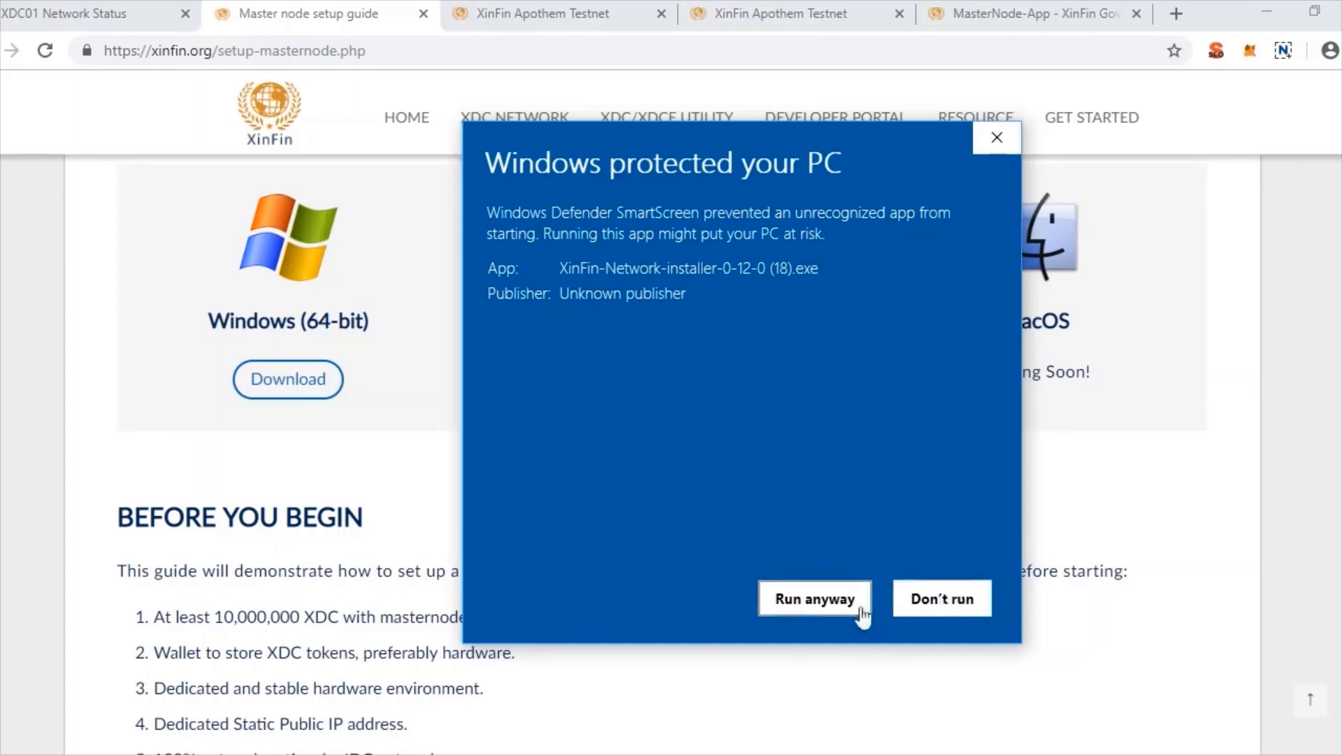
left_click(814, 597)
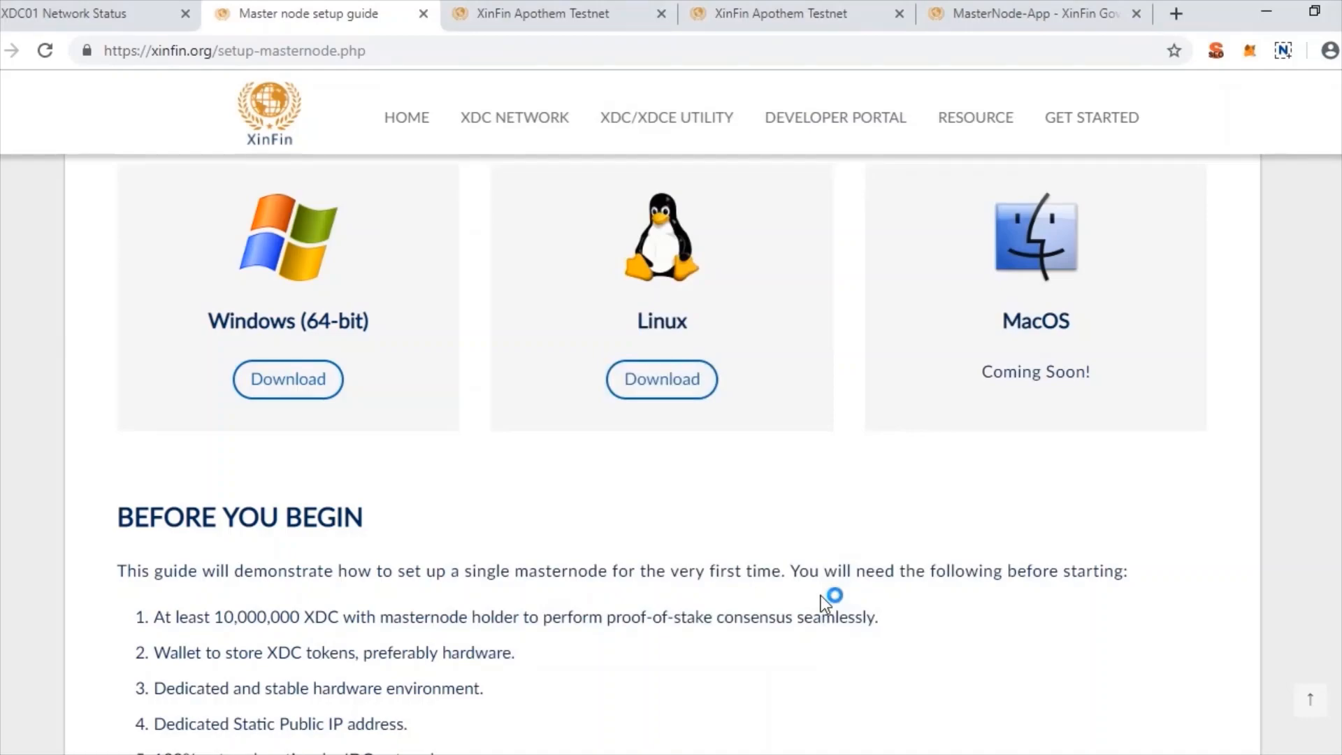
mouse_move(600, 531)
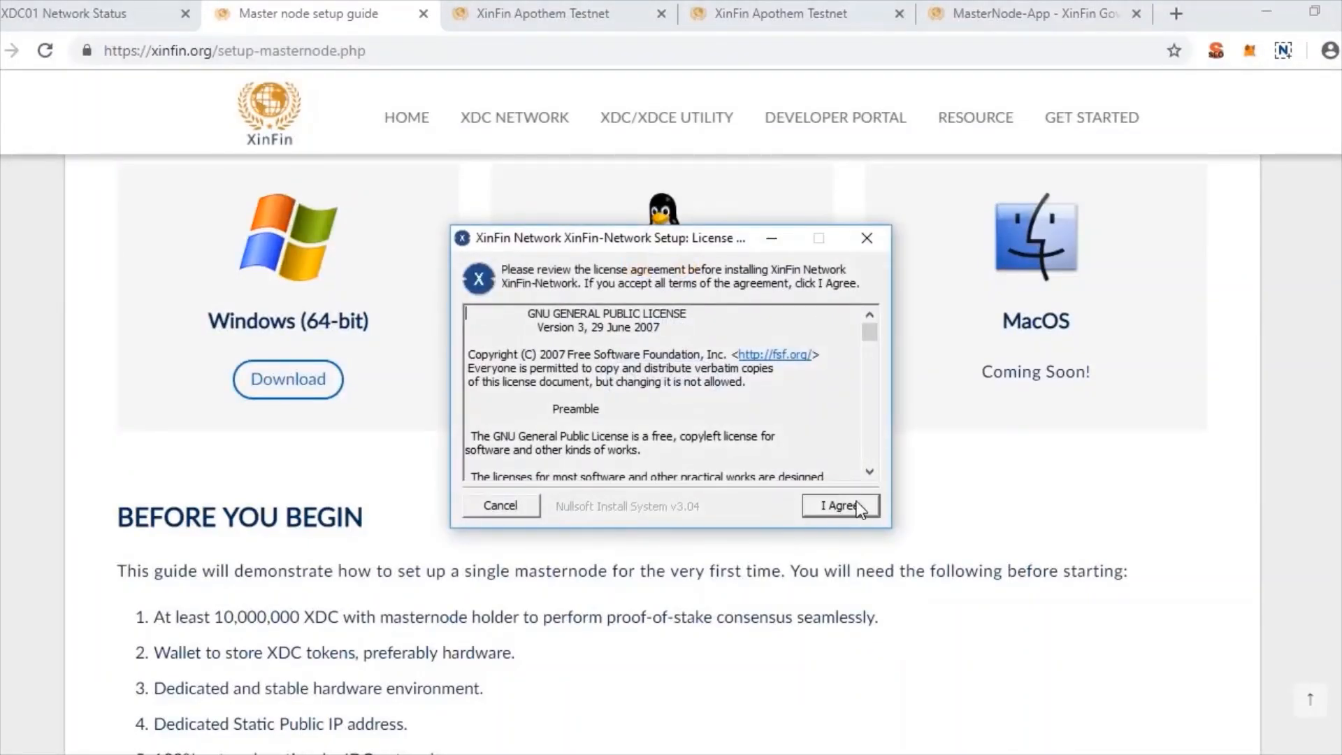
- Accept the GPL license and install with default program and blockchain data folders
left_click(840, 506)
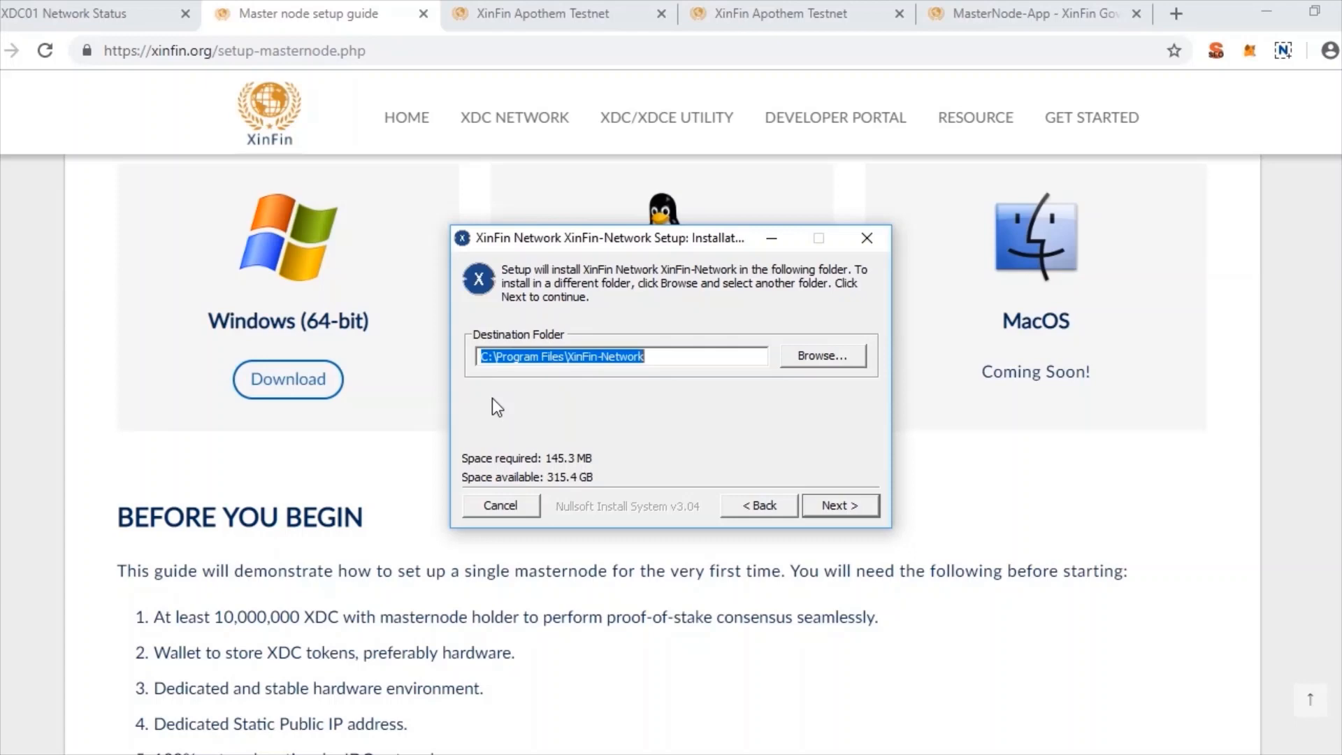
left_click(841, 505)
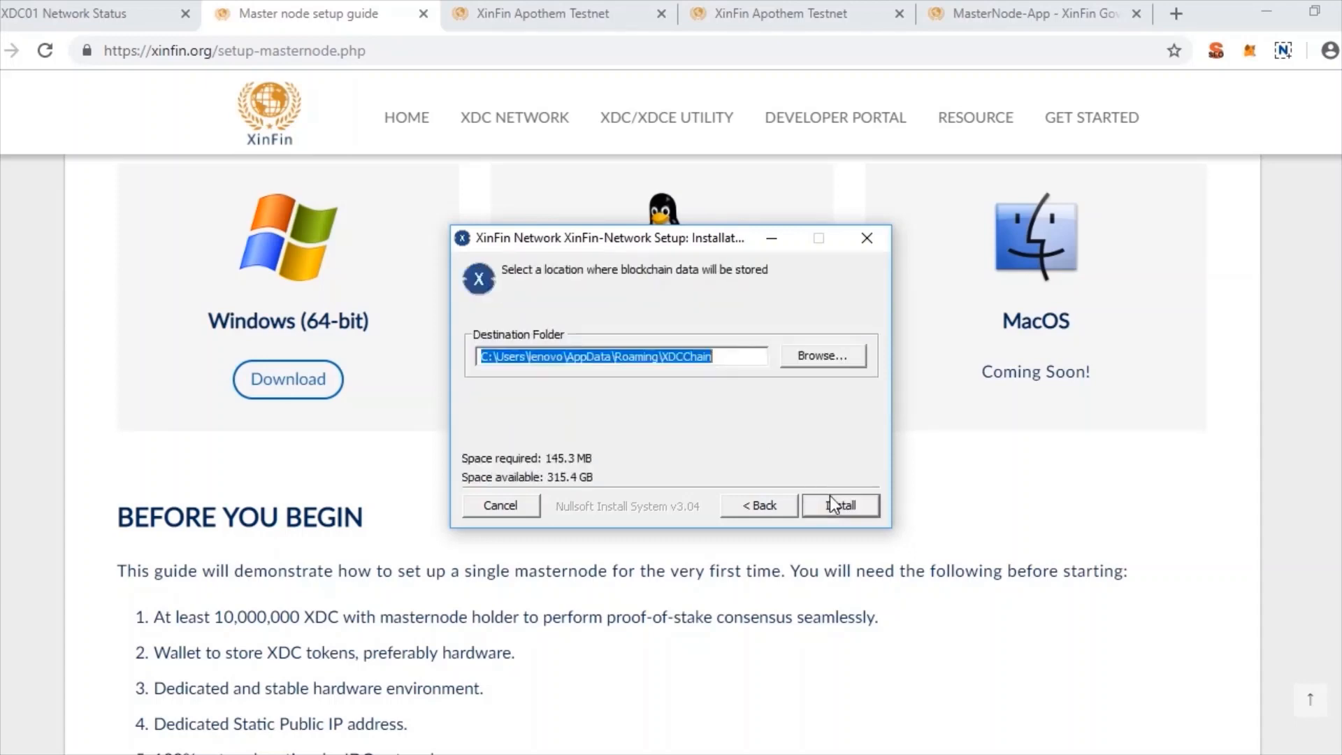
mouse_move(765, 392)
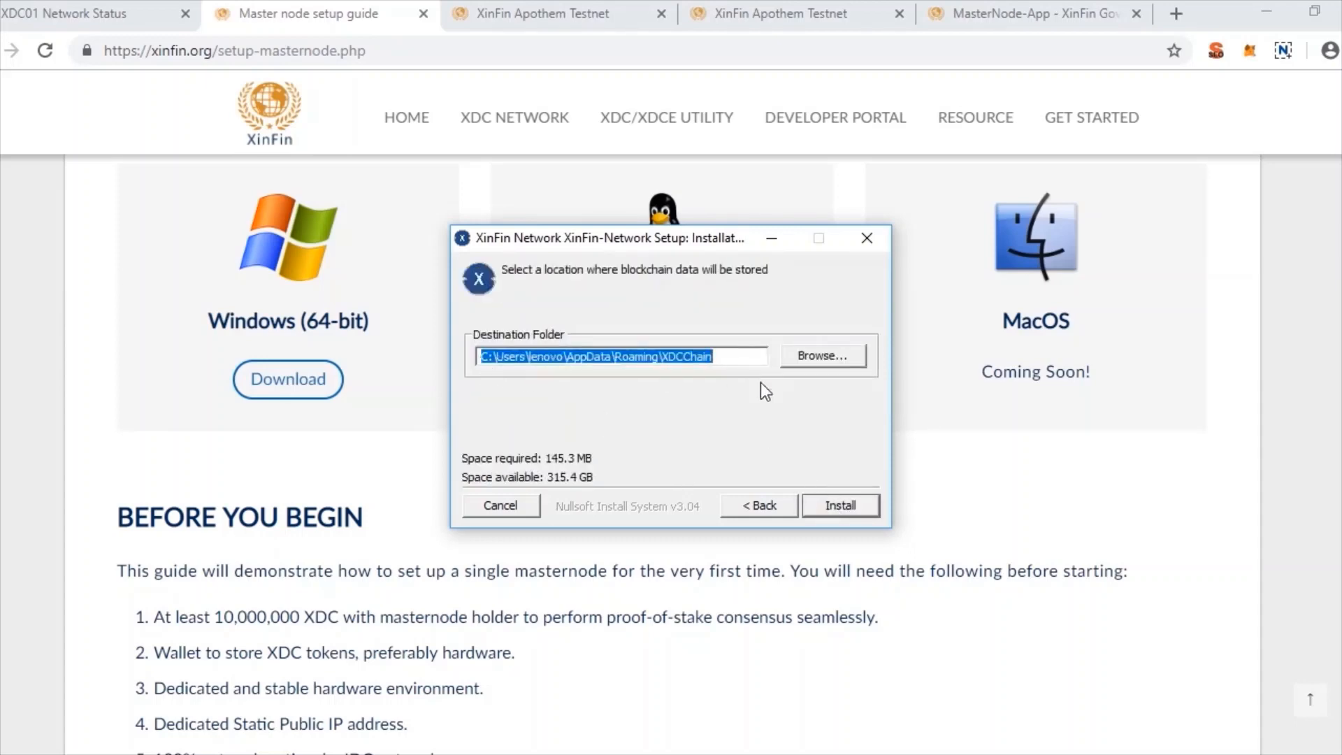
left_click(840, 505)
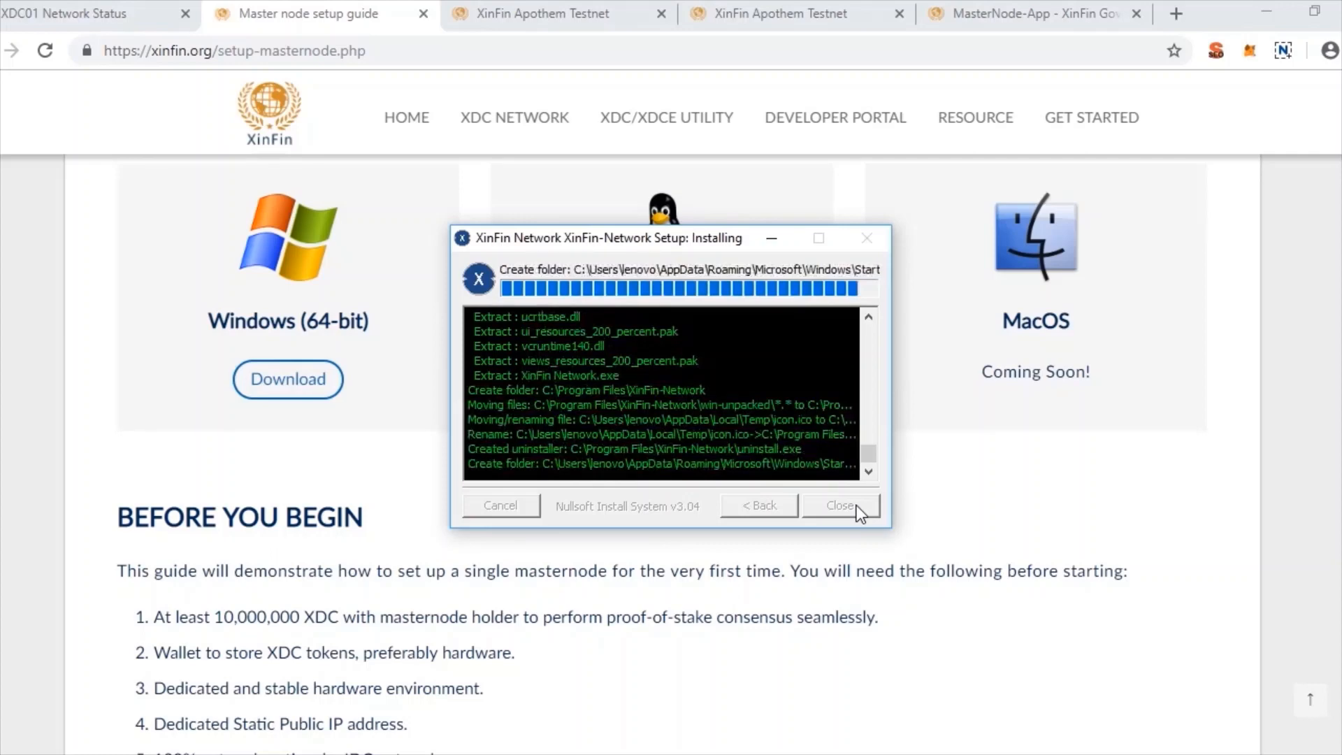
- Close the finished setup and launch XinFin Network from its Start Menu shortcut
left_click(840, 505)
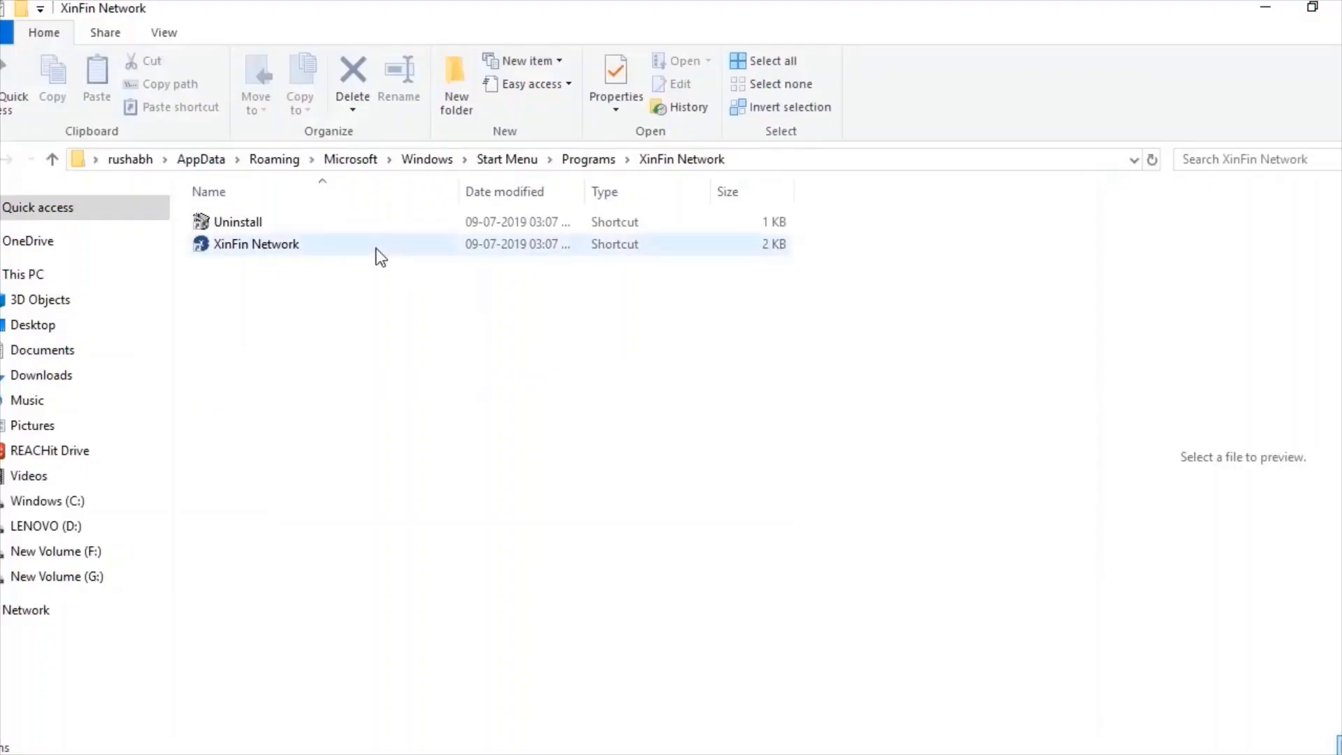
double_click(255, 243)
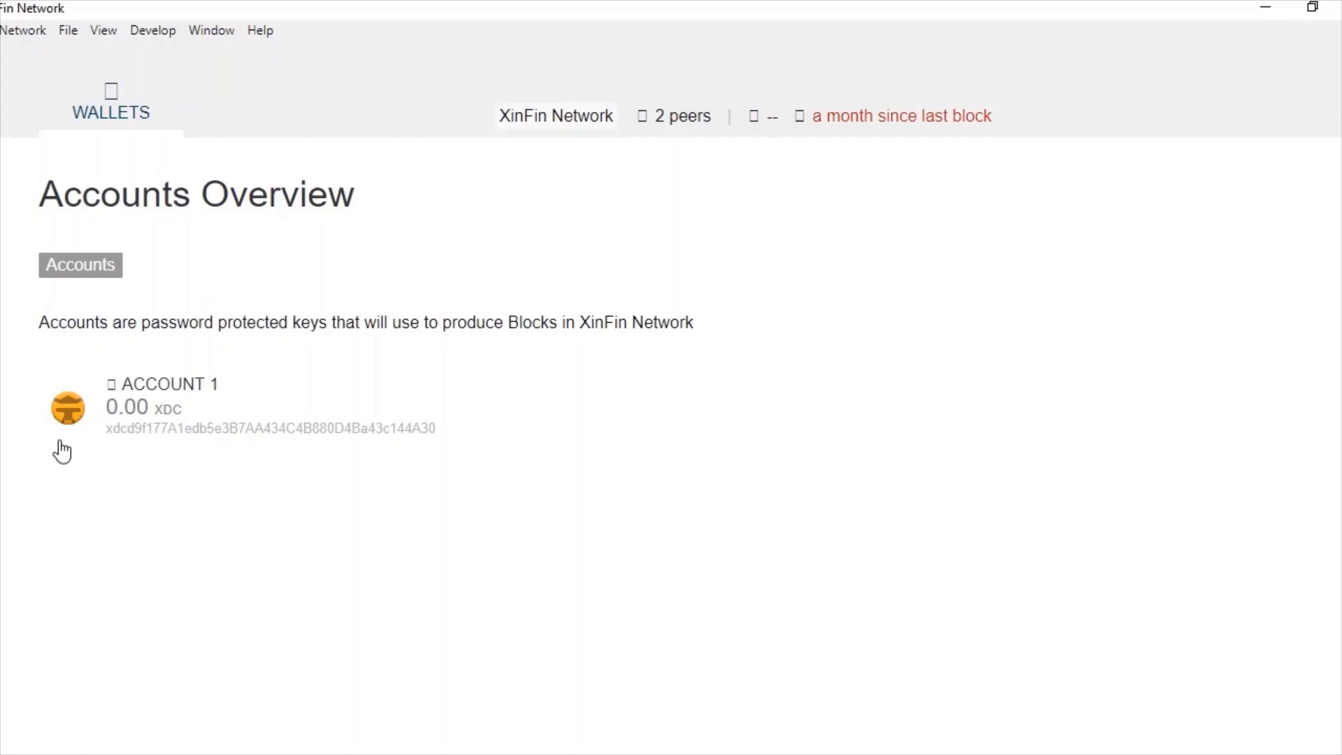
mouse_move(134, 70)
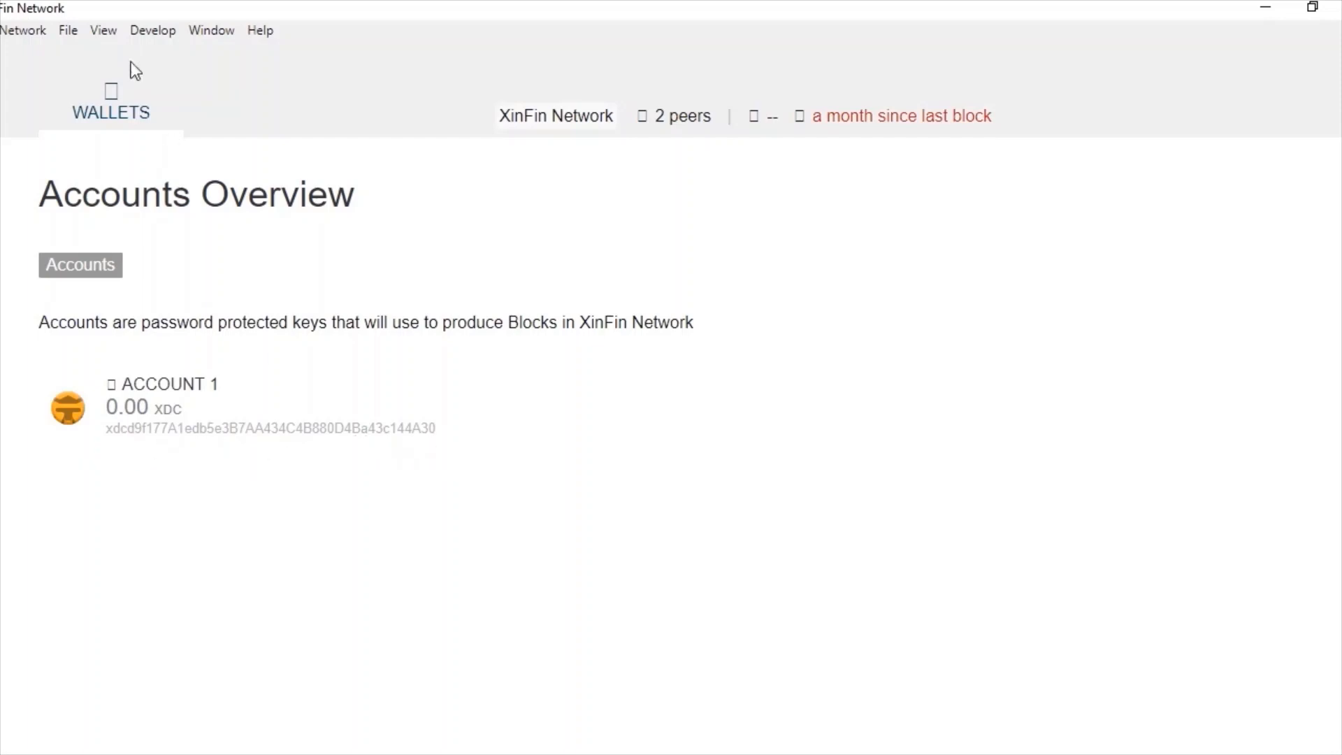
- Show the Develop menu's Network choices with XinFin Main Network active and Apothem available
left_click(152, 30)
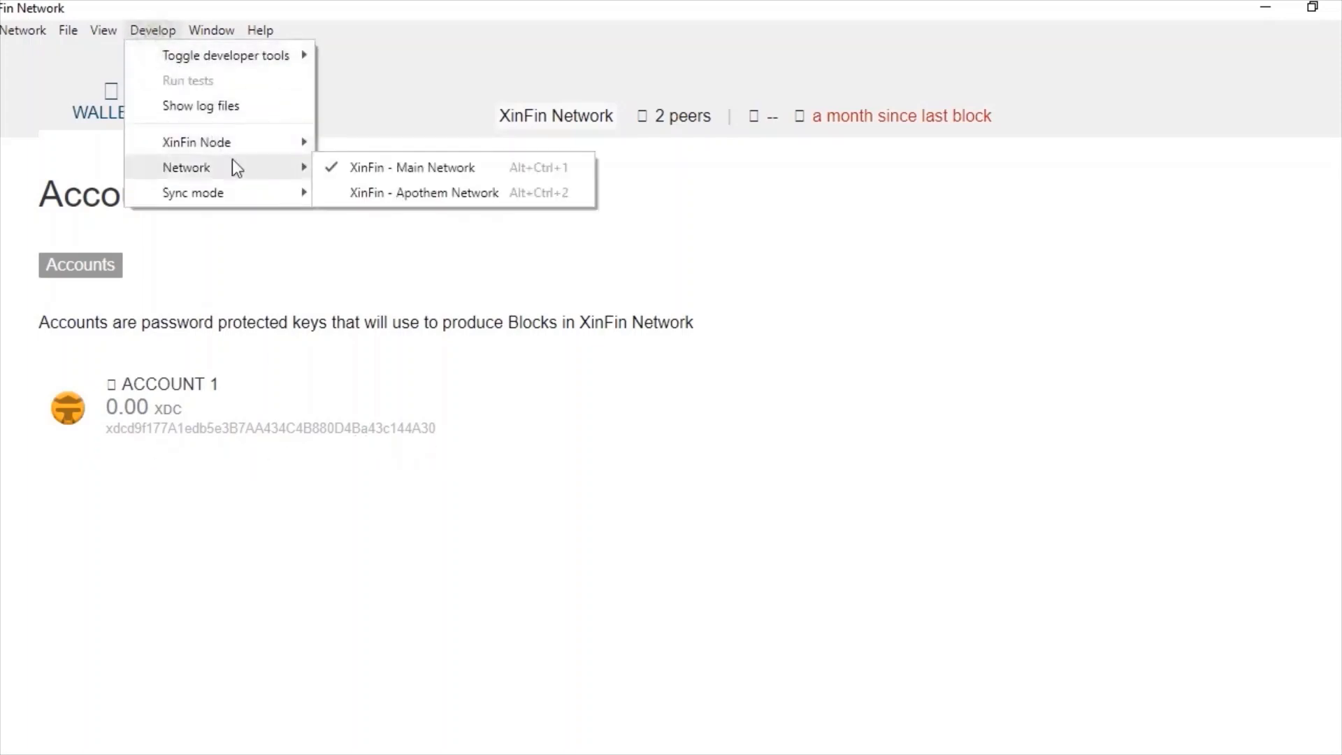